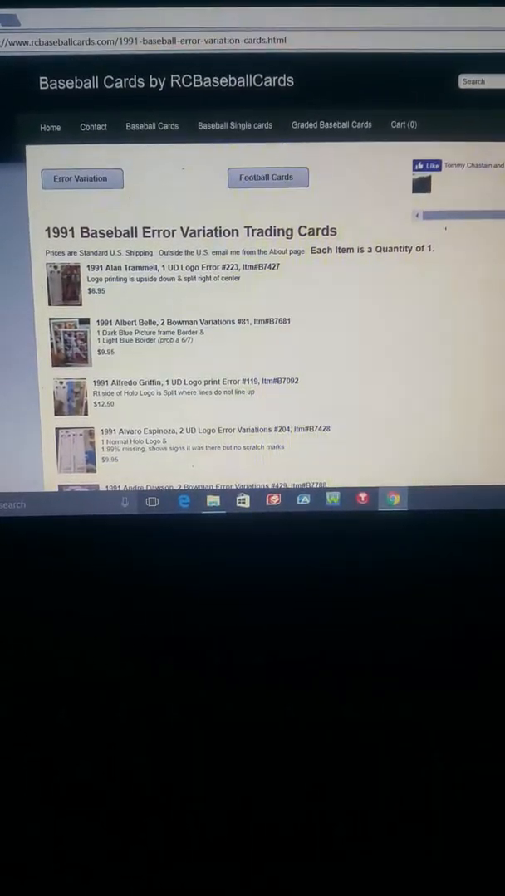
- Scroll past the first 1991 error cards to the Andy Hawkins and Barry Bonds entries
scroll("down", 3)
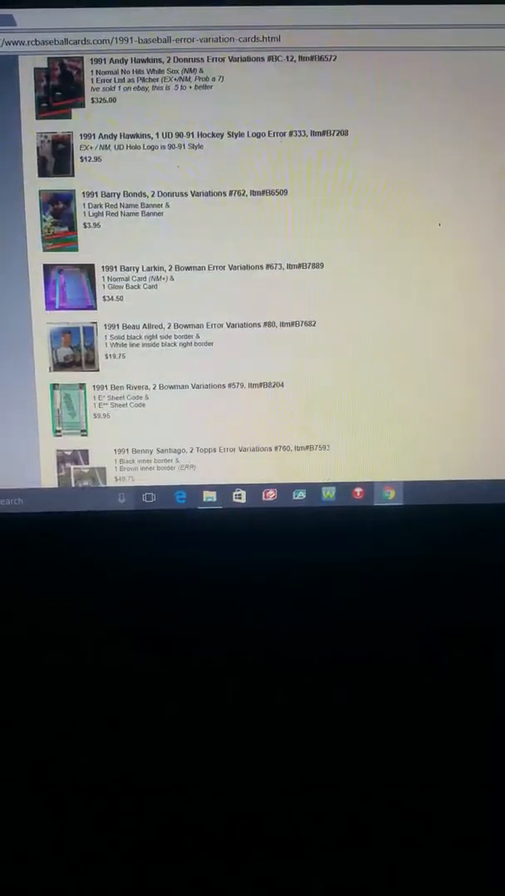
scroll("down", 3)
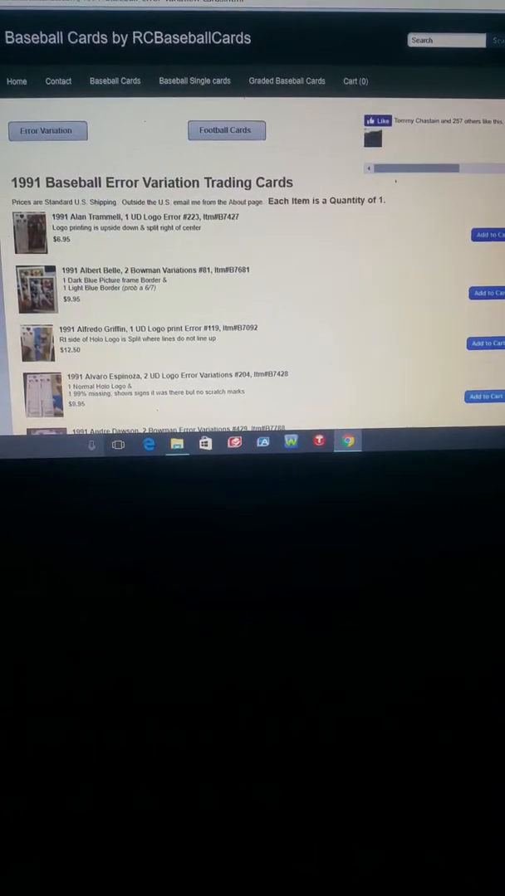
scroll("down", 3)
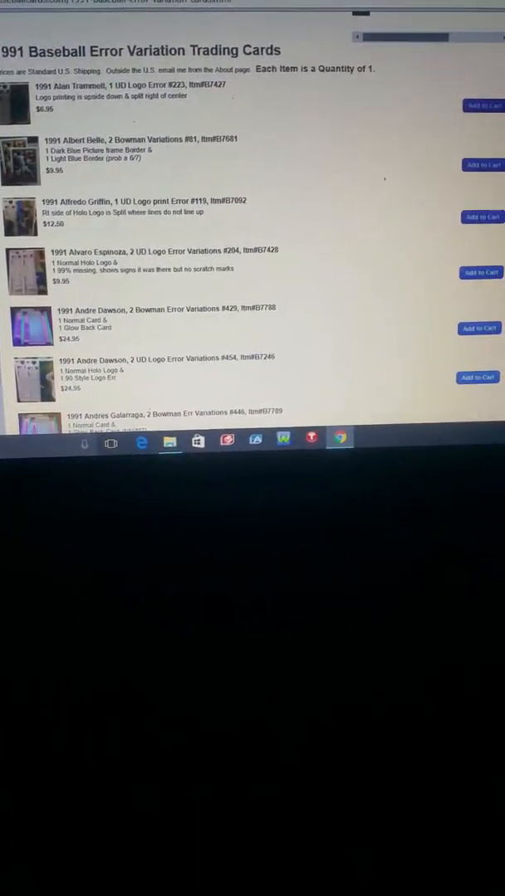
scroll("down", 3)
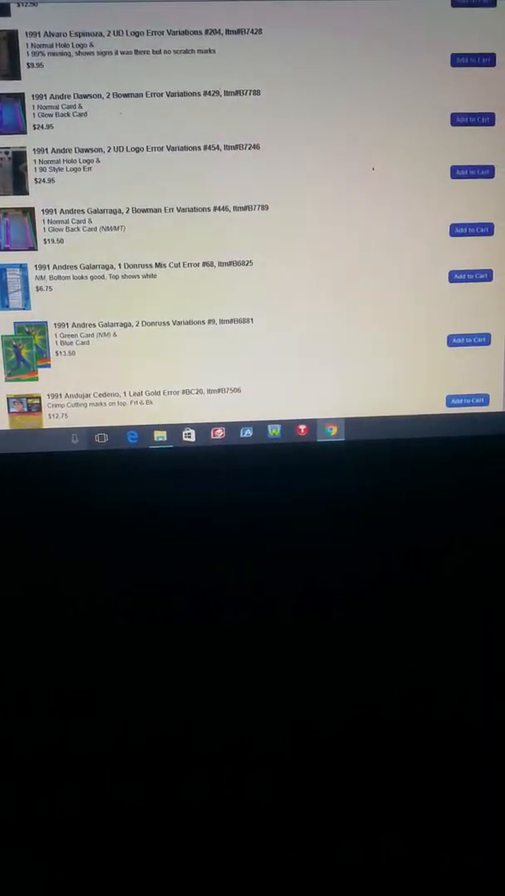
scroll("down", 3)
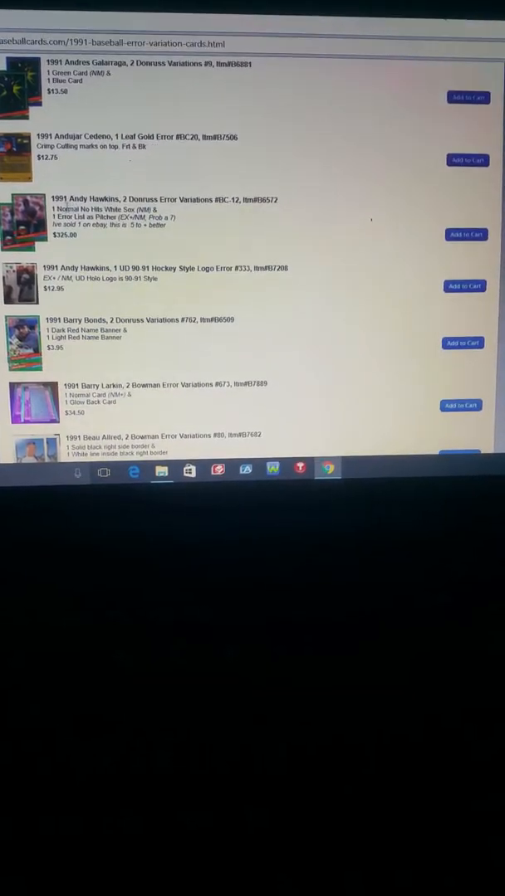
left_click(21, 223)
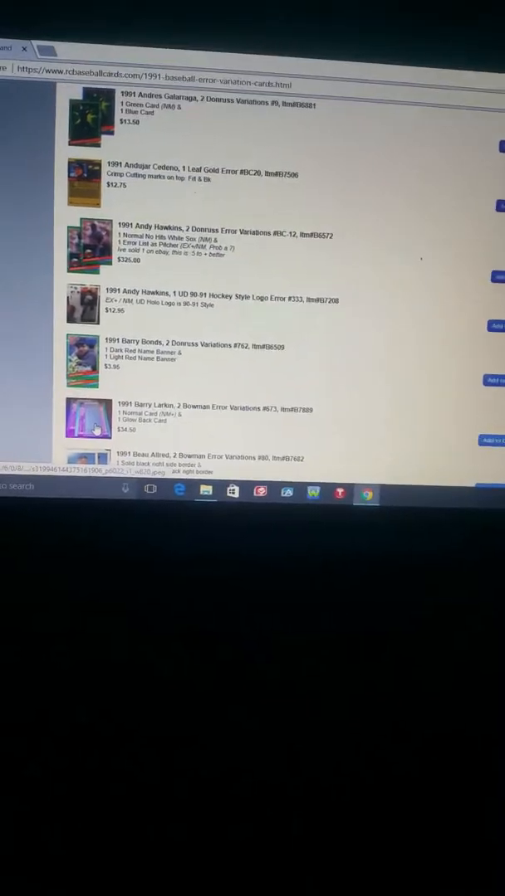
left_click(86, 415)
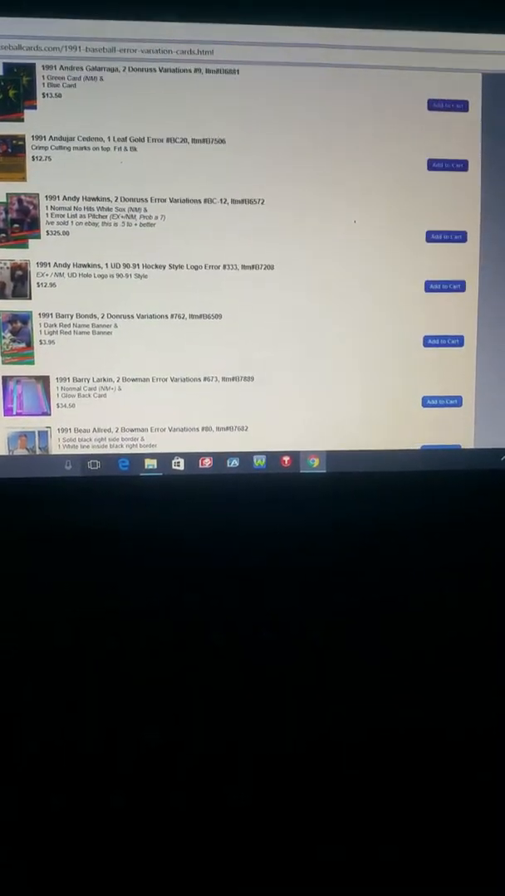
- Scroll past Chris Bosio and Chris Jones, then enlarge the Craig Biggio Bowman card photo
scroll("down", 3)
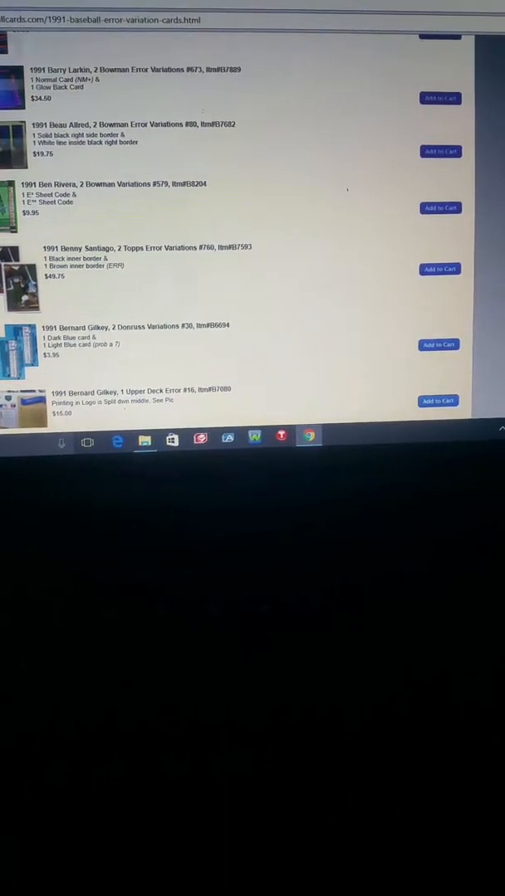
scroll("down", 3)
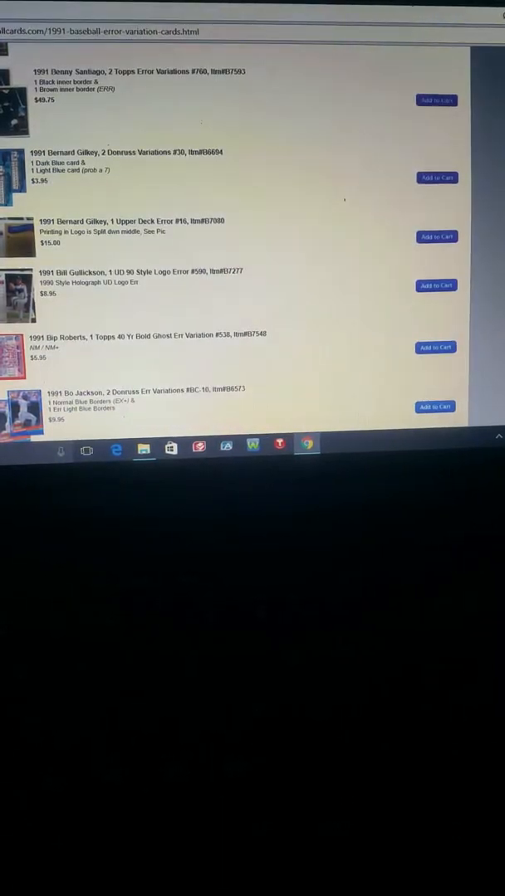
scroll("down", 3)
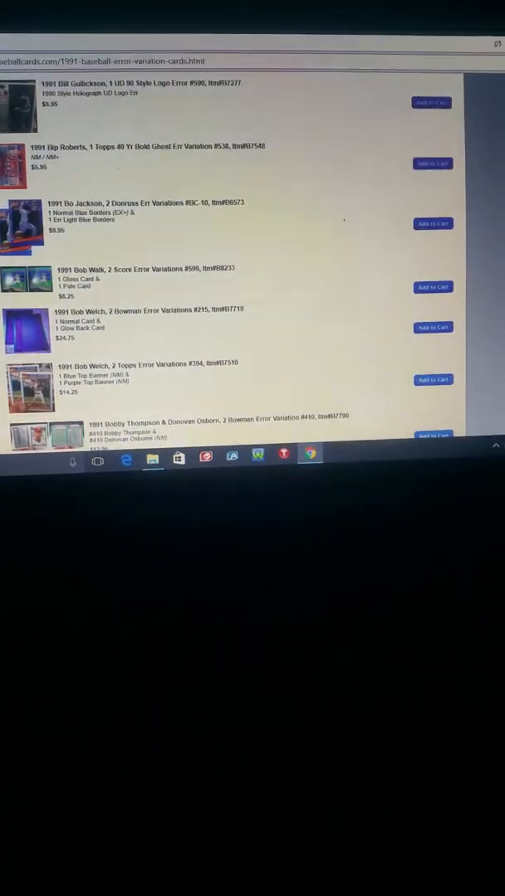
scroll("down", 3)
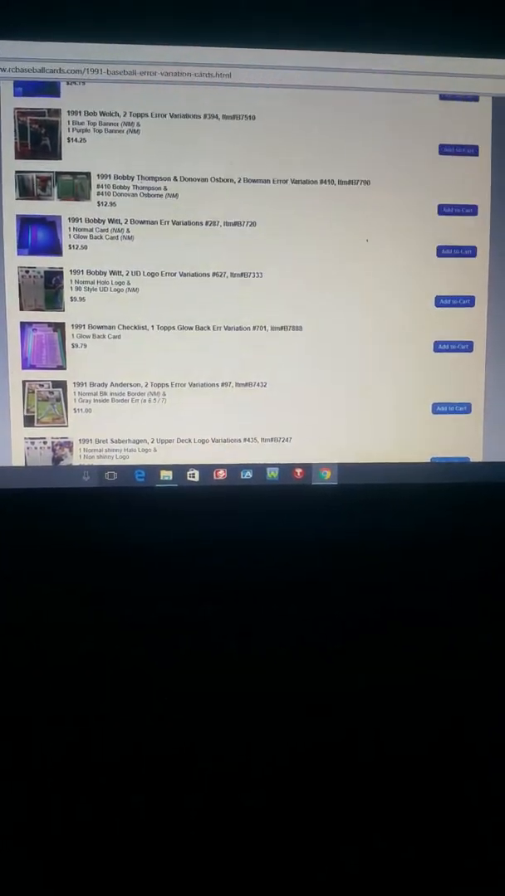
scroll("down", 3)
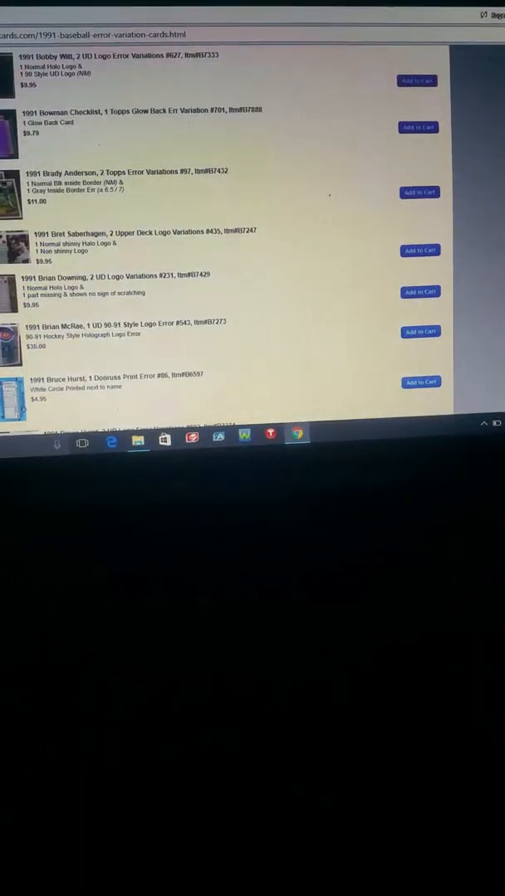
scroll("down", 3)
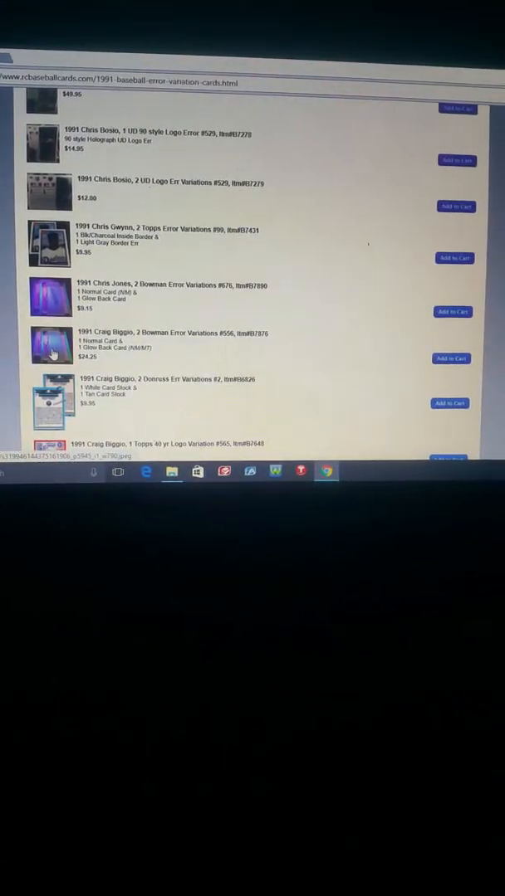
left_click(49, 346)
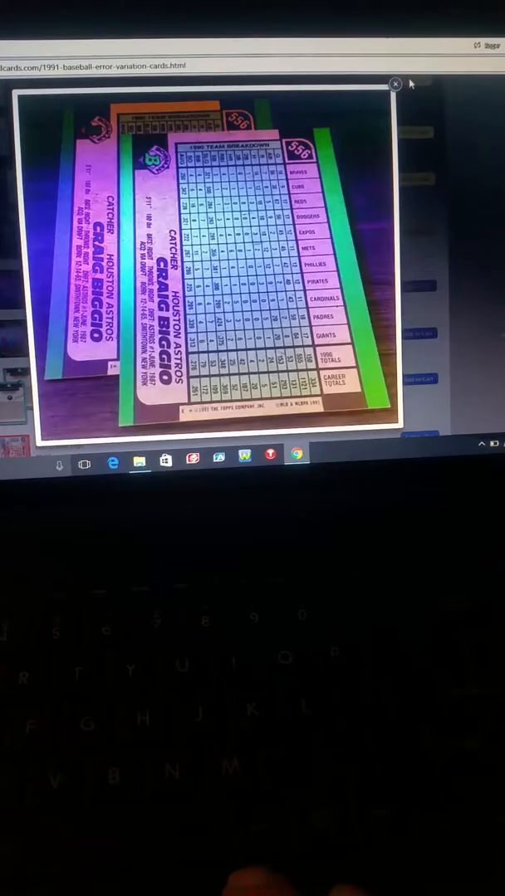
- Close the enlarged Craig Biggio Bowman card photo
left_click(394, 84)
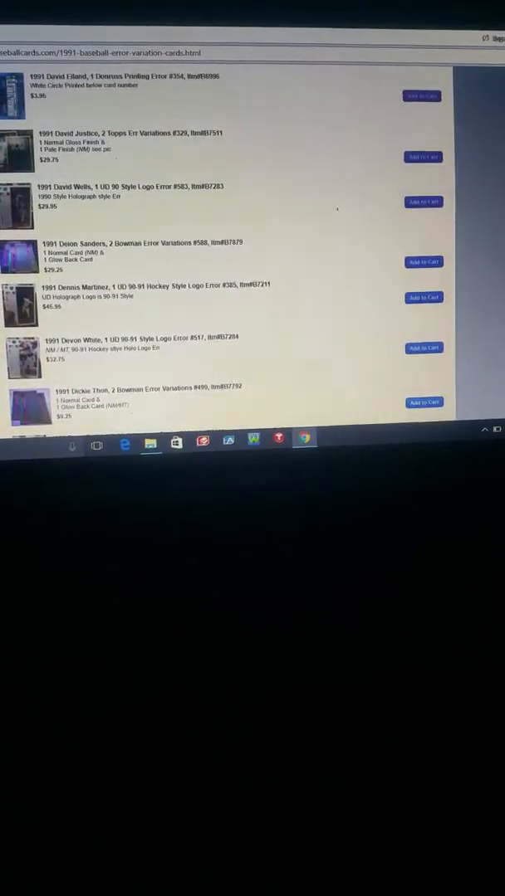
- Scroll down to the Kevin Brown, Kirby Puckett and Kurt Miller cards
scroll("down", 3)
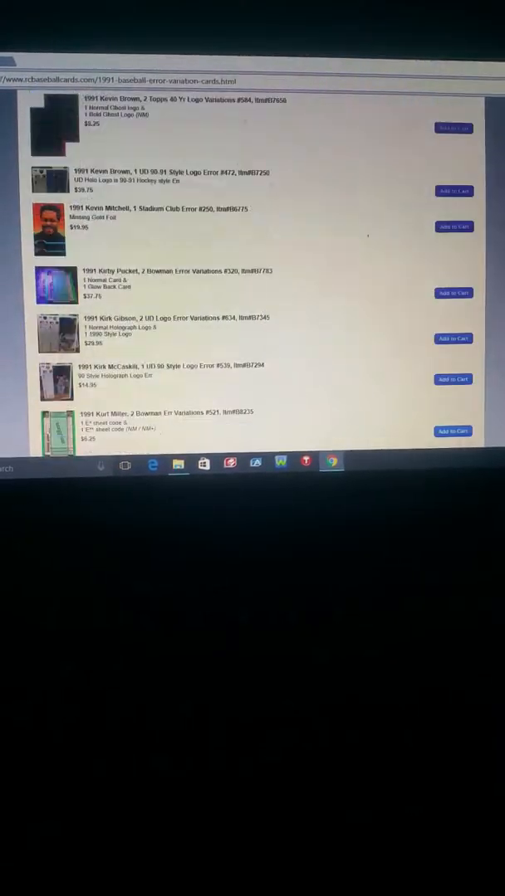
- Scroll to the Tony Phillips, Turner Ward, Vince Coleman and Von Hayes cards
scroll("down", 3)
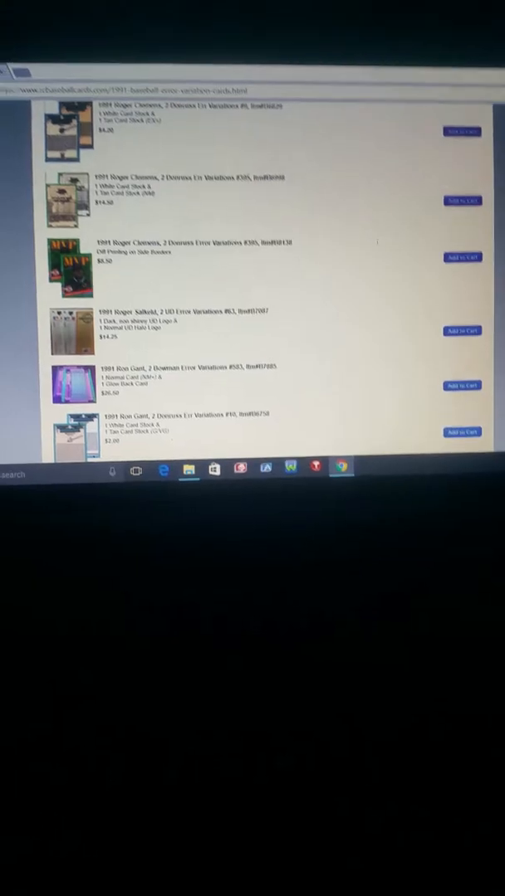
scroll("down", 3)
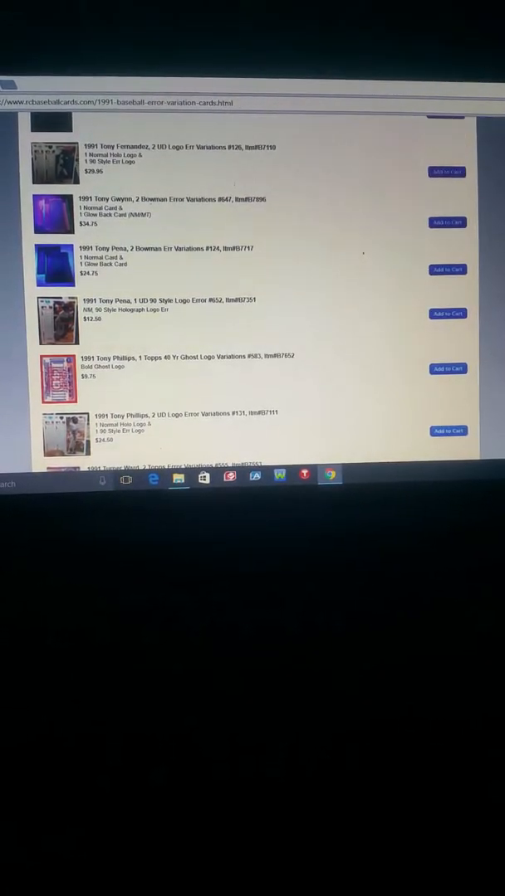
scroll("down", 3)
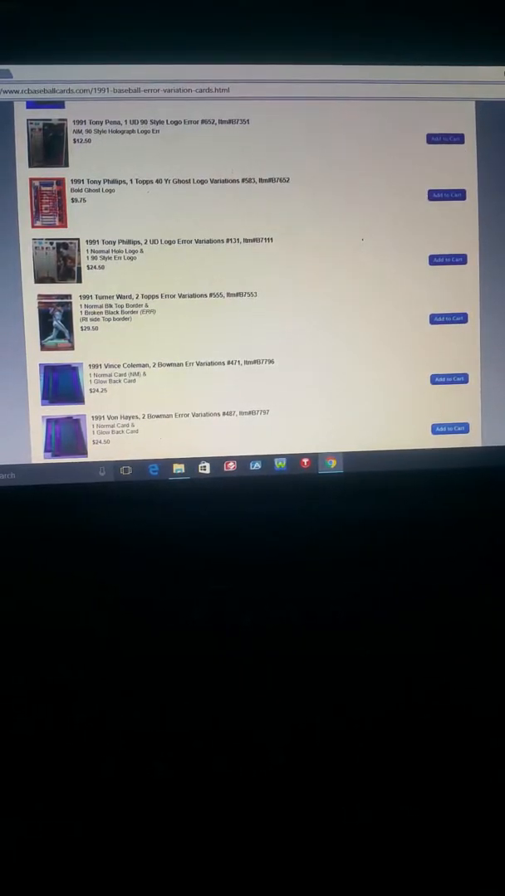